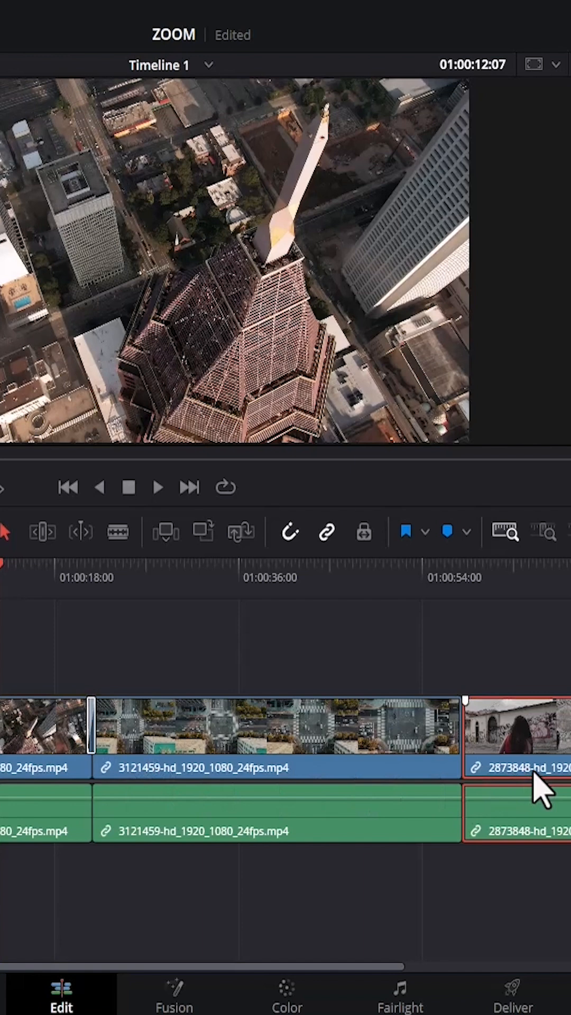
mouse_move(13, 589)
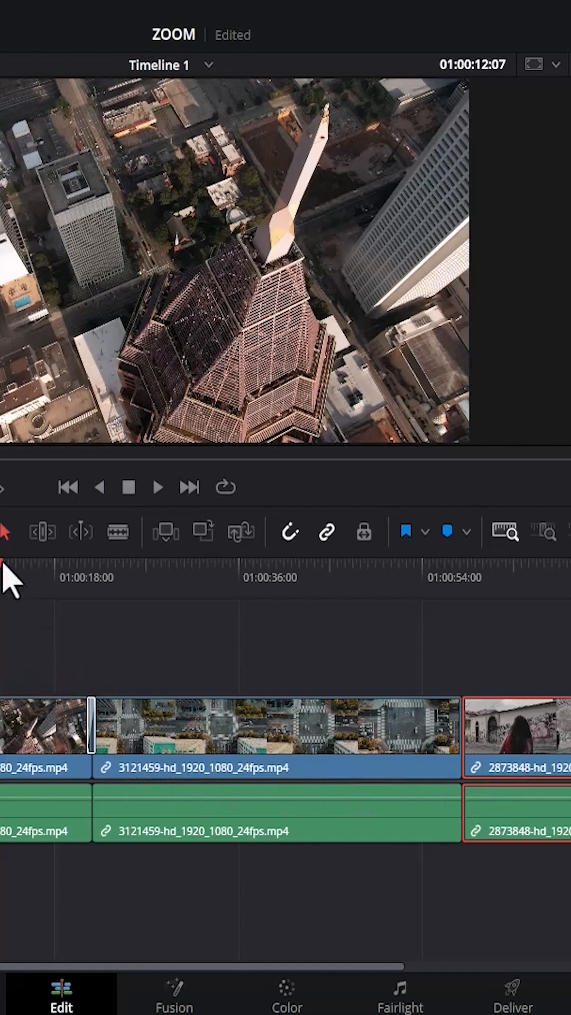
mouse_move(375, 608)
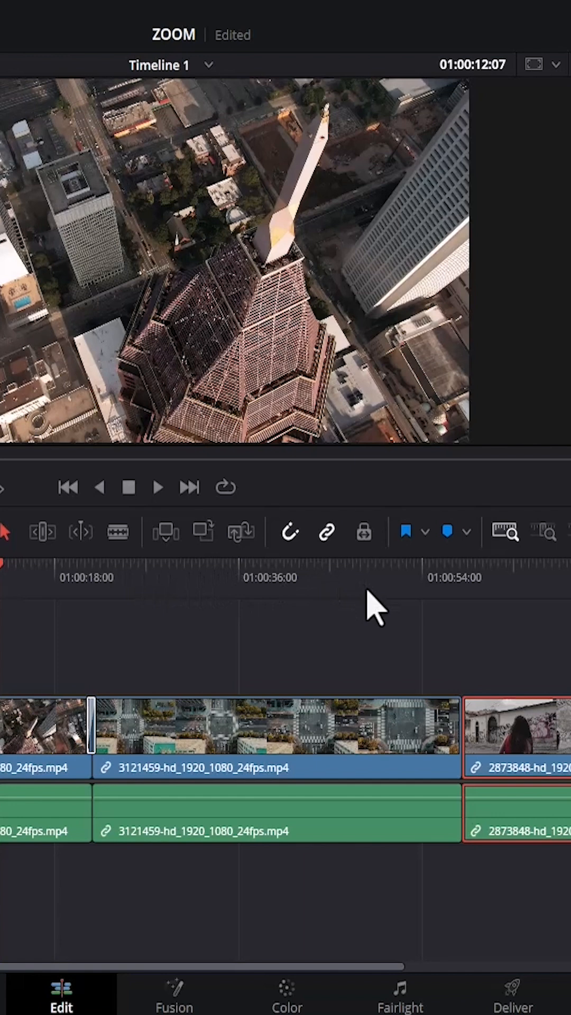
mouse_move(71, 1007)
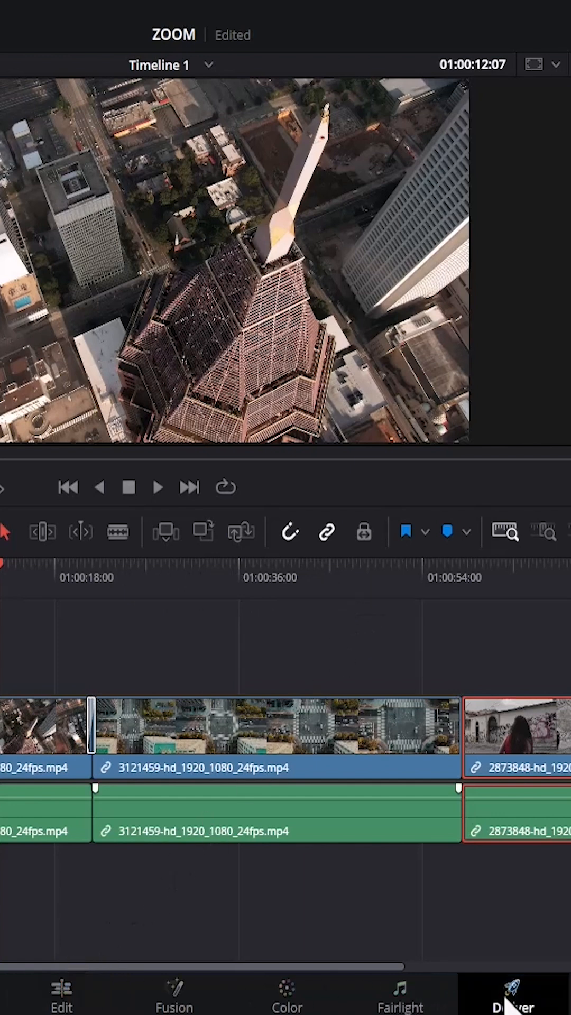
- Switch to the Deliver page with Timeline 1's three clips ready for export
click(503, 990)
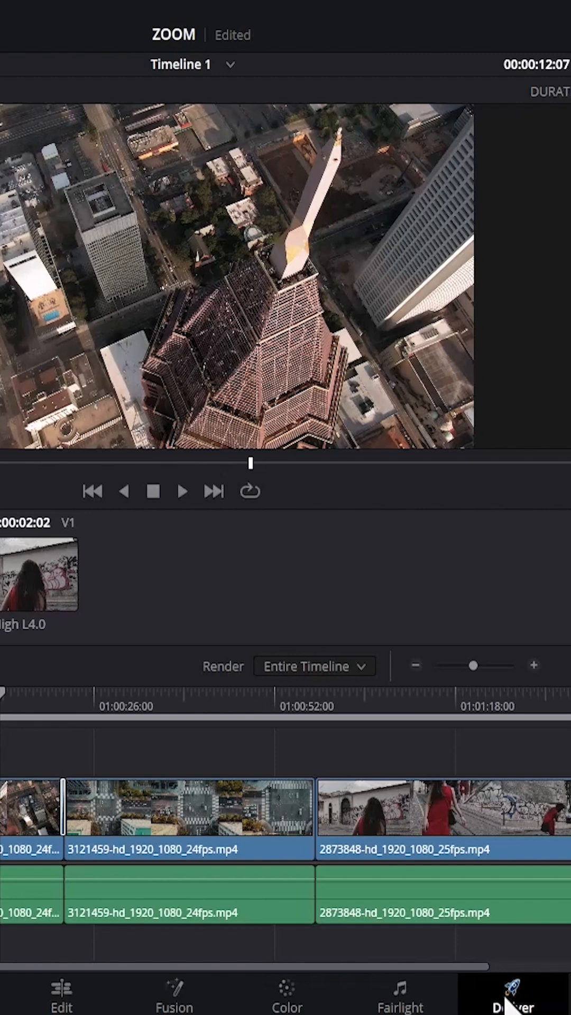
mouse_move(501, 814)
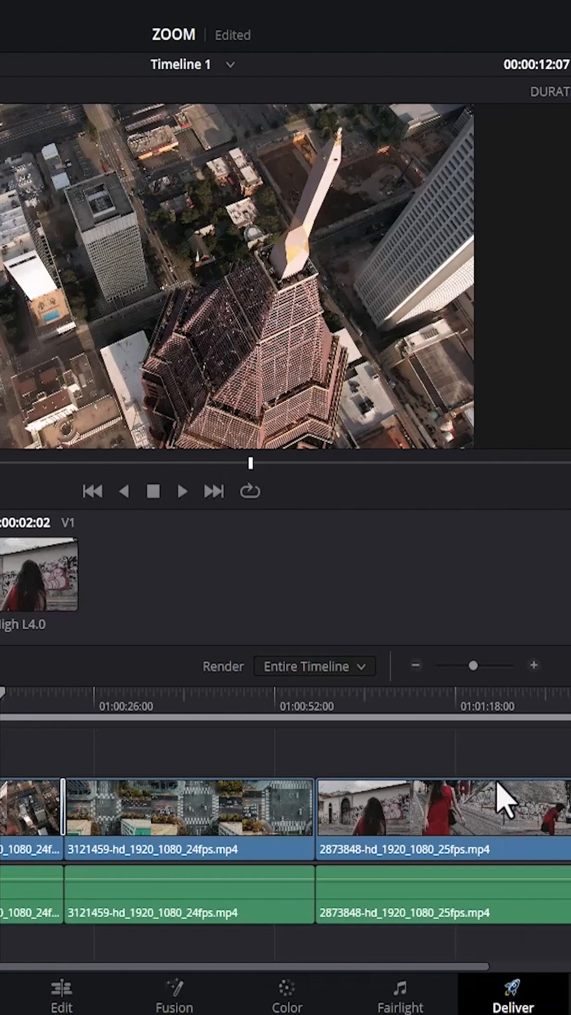
mouse_move(160, 881)
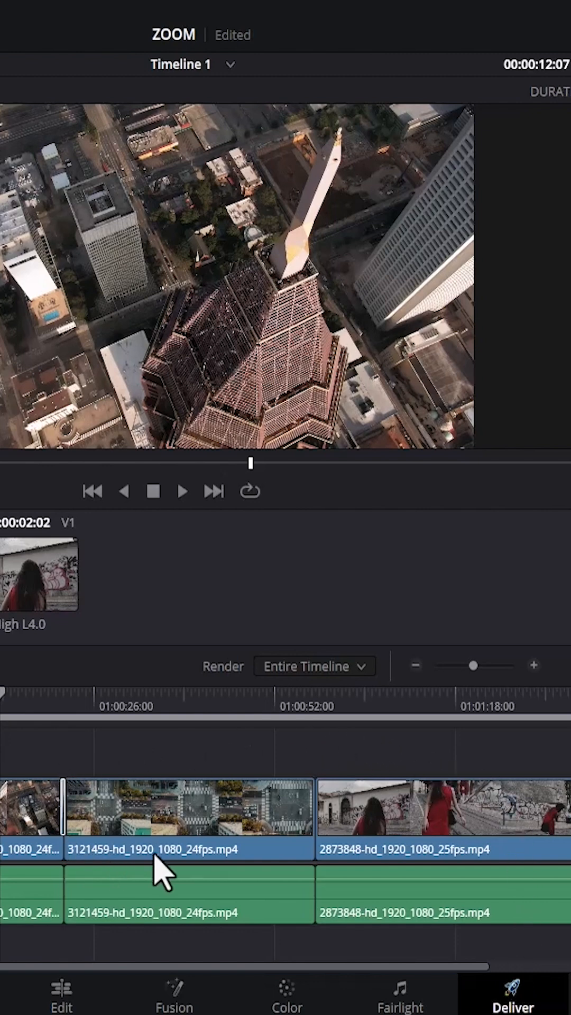
mouse_move(372, 851)
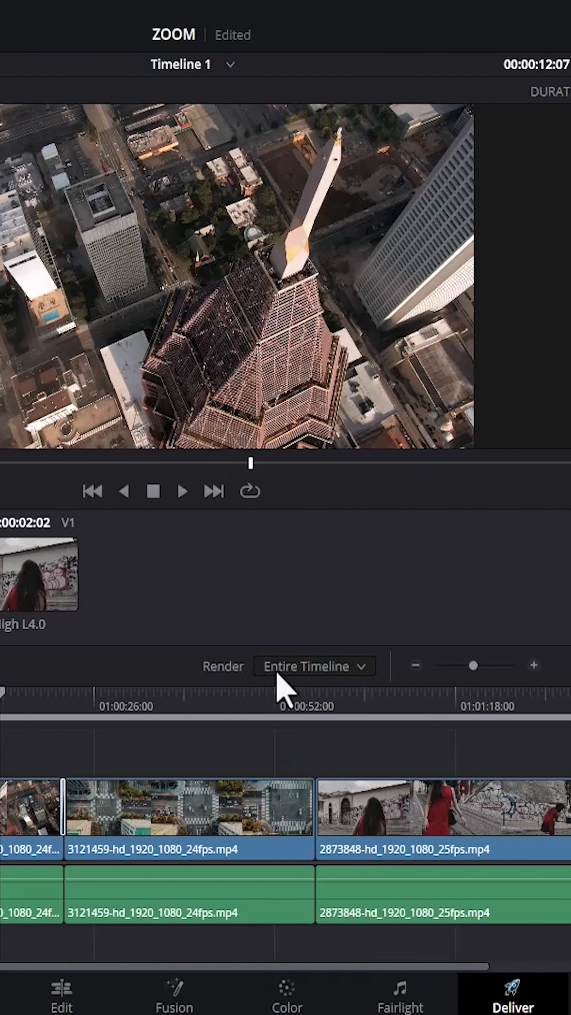
- Limit the render to an In/Out Range from the second clip's start into the graffiti-street clip
click(313, 665)
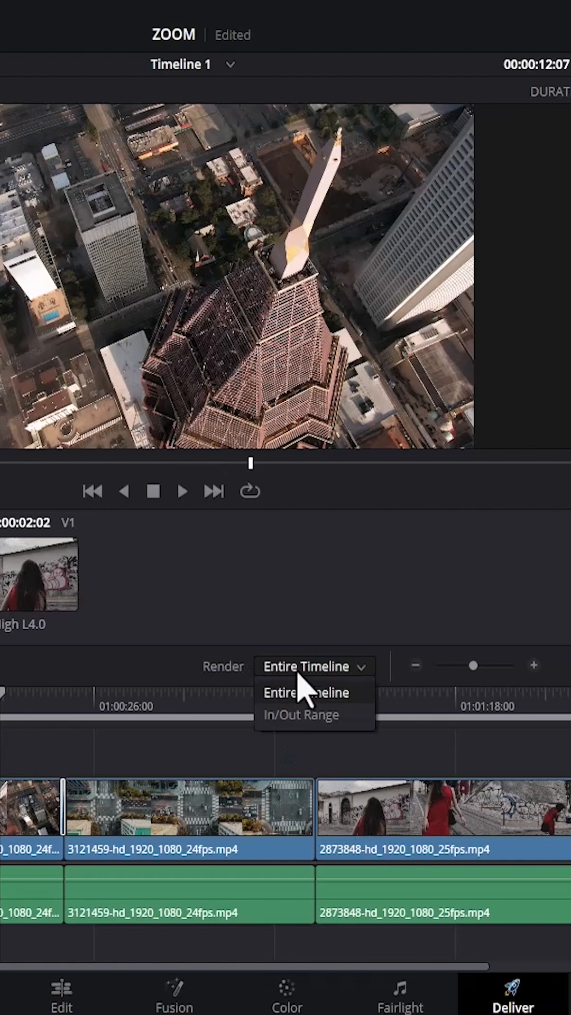
mouse_move(299, 731)
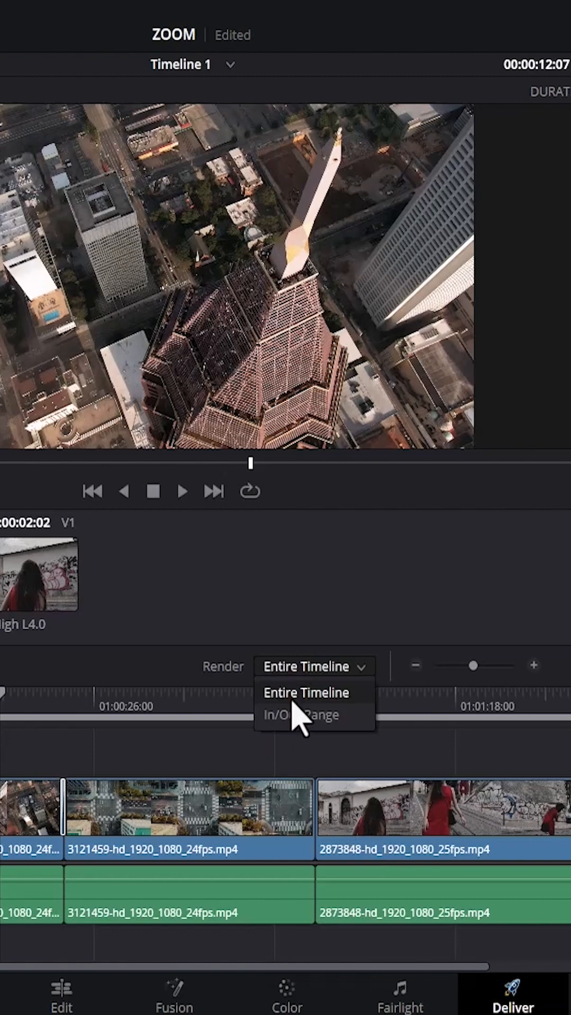
click(304, 716)
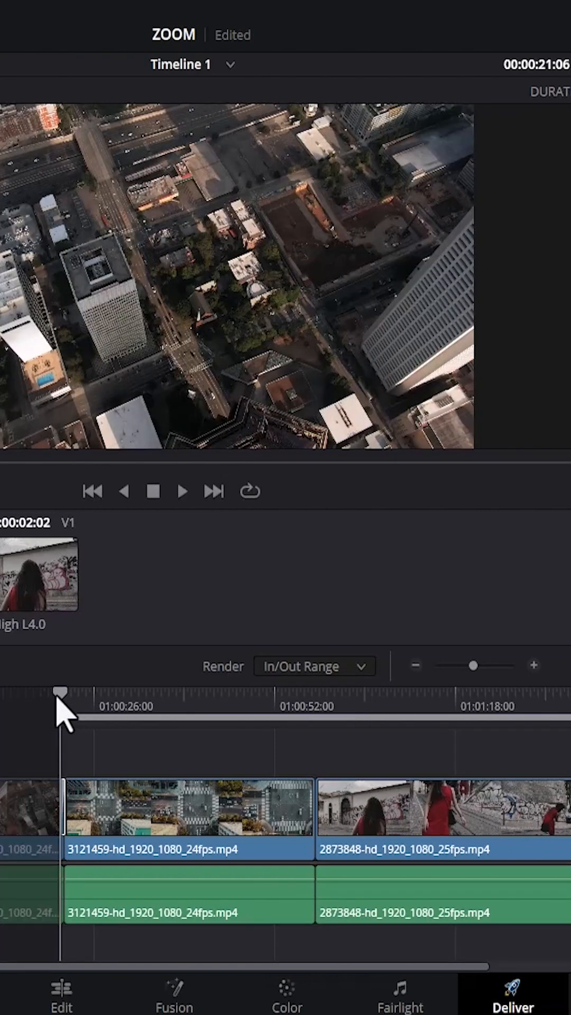
mouse_move(64, 835)
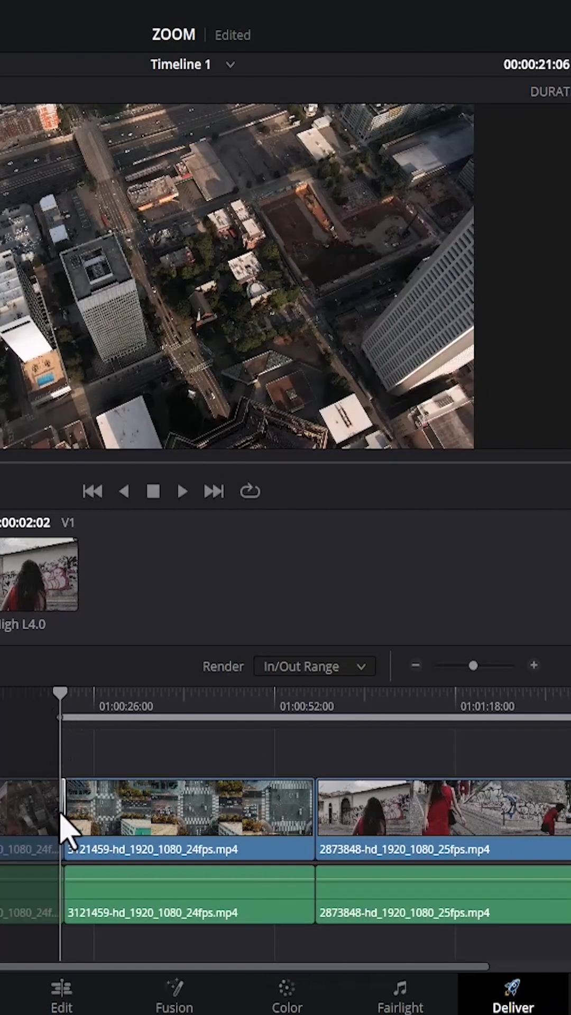
click(314, 705)
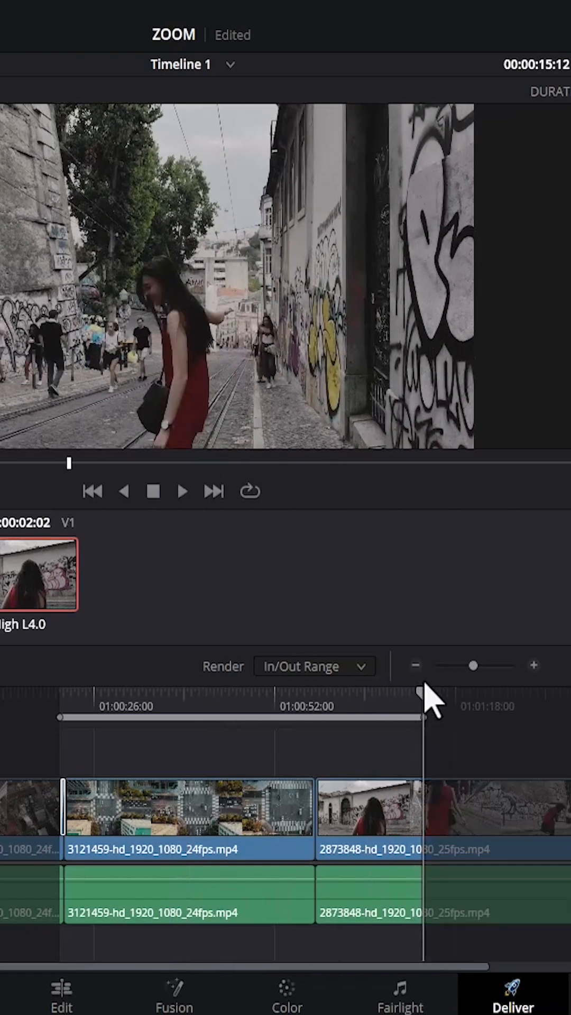
mouse_move(165, 912)
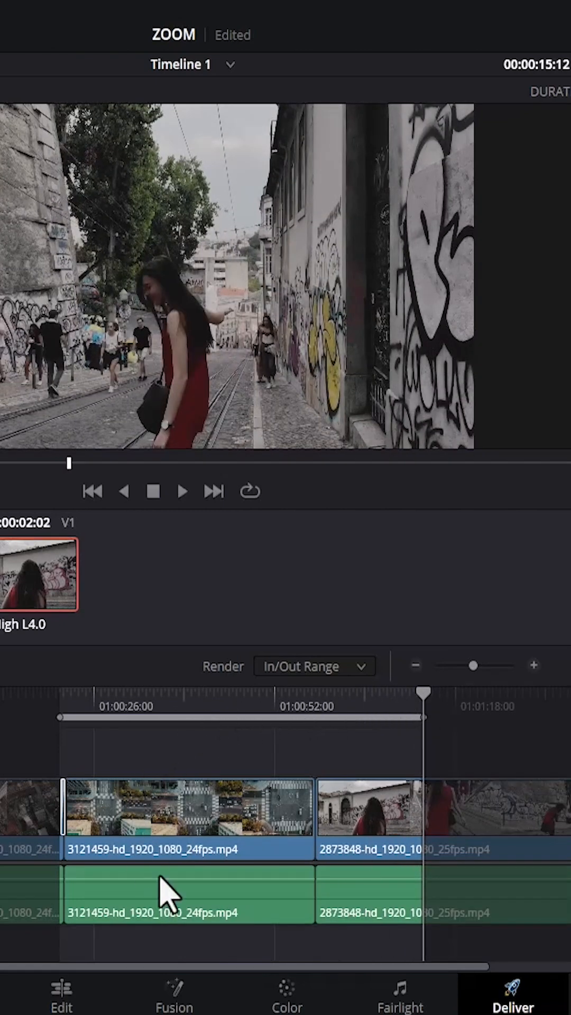
mouse_move(265, 732)
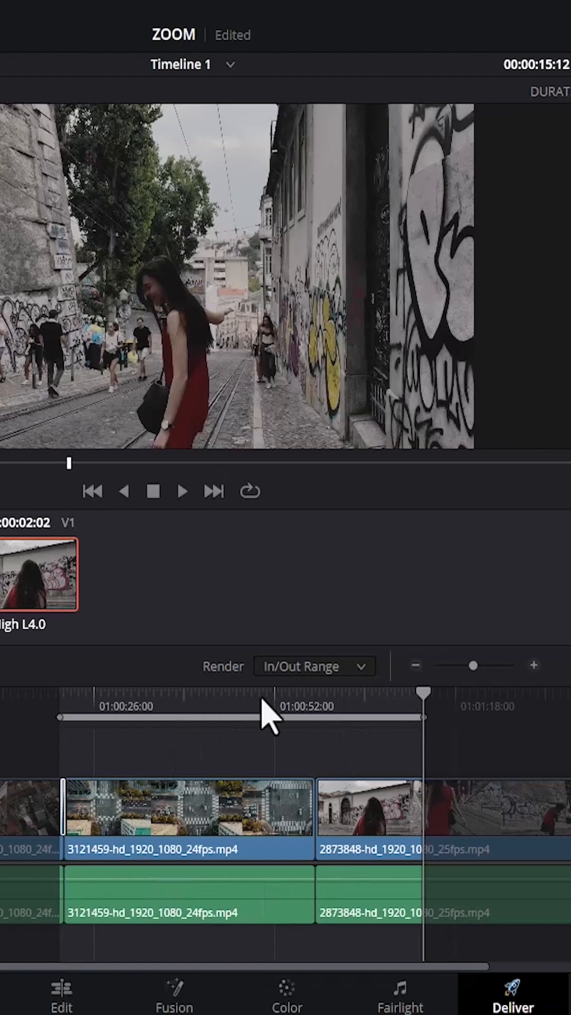
click(314, 666)
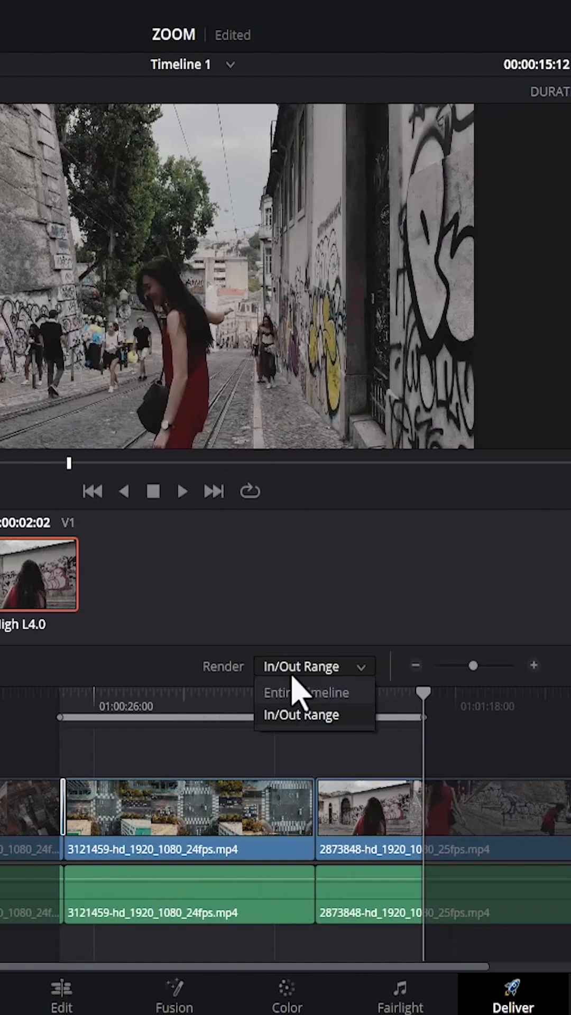
click(303, 692)
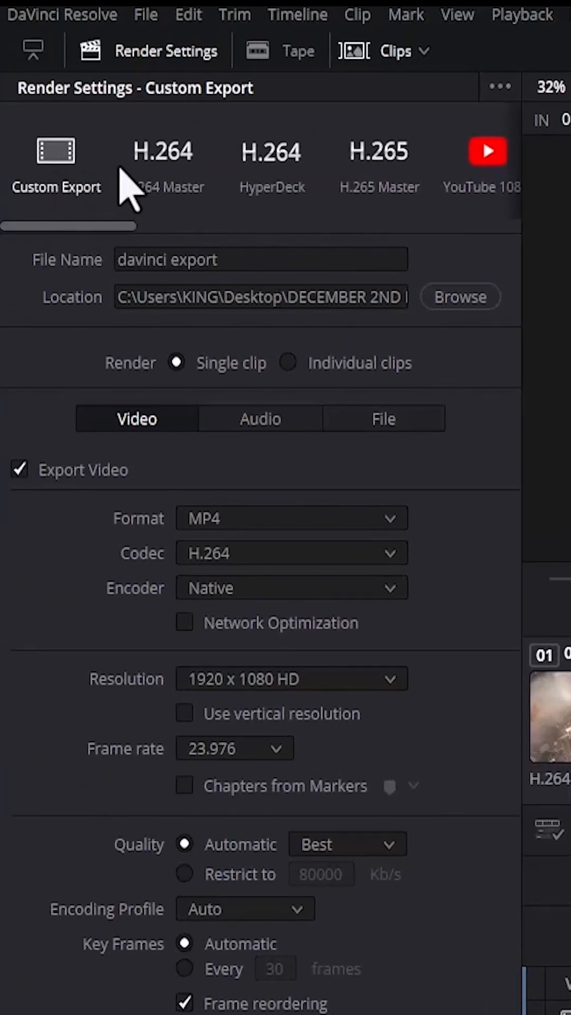
mouse_move(475, 181)
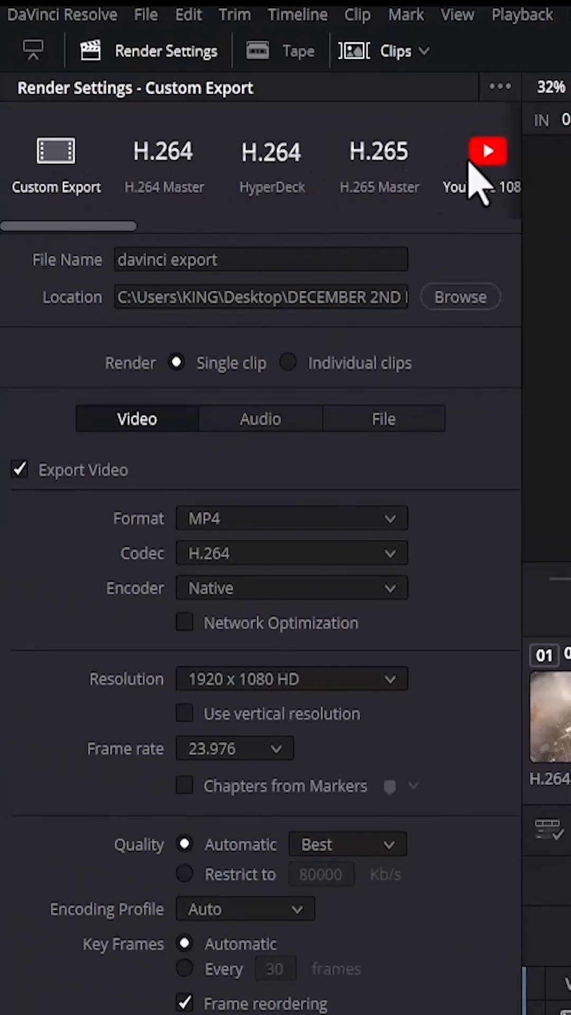
mouse_move(71, 162)
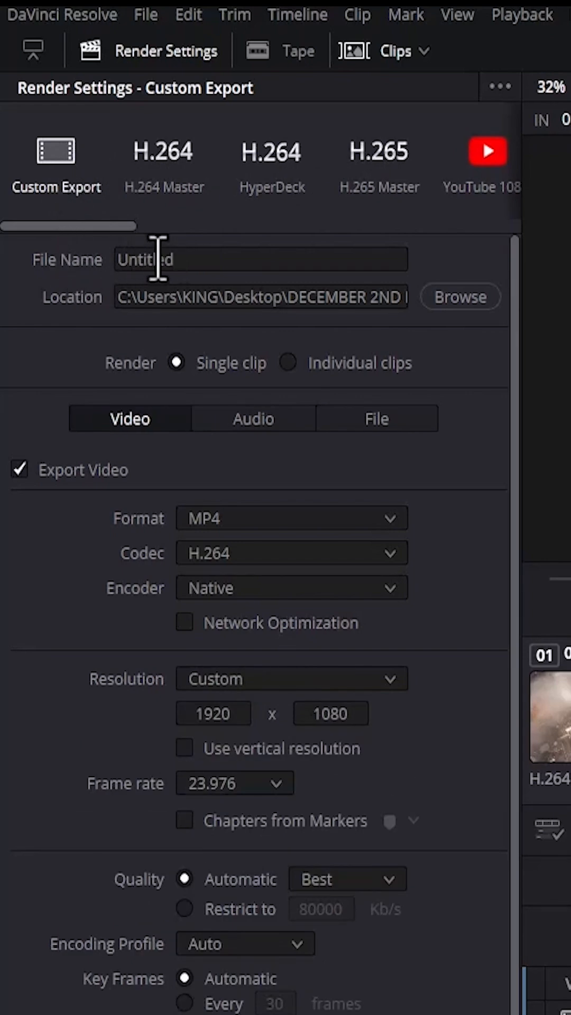
- Name the export file 'dave', keeping MP4, H.264 at 1920x1080
click(258, 260)
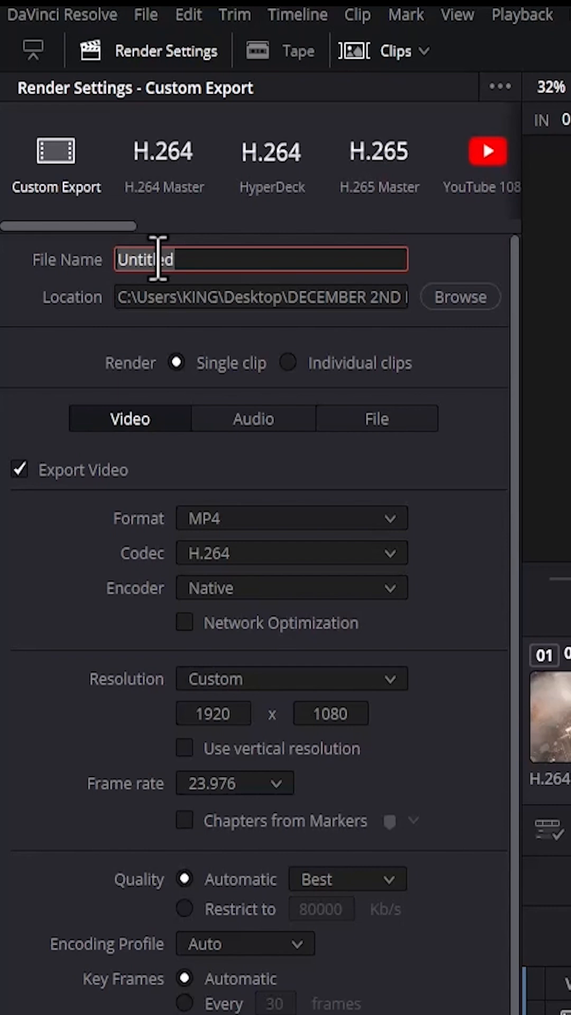
text(dave)
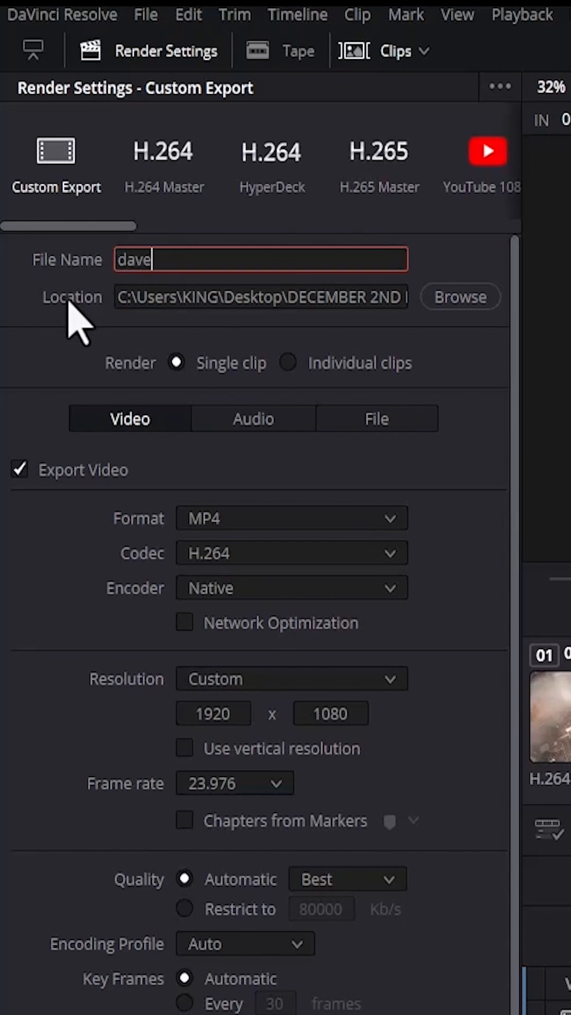
mouse_move(460, 296)
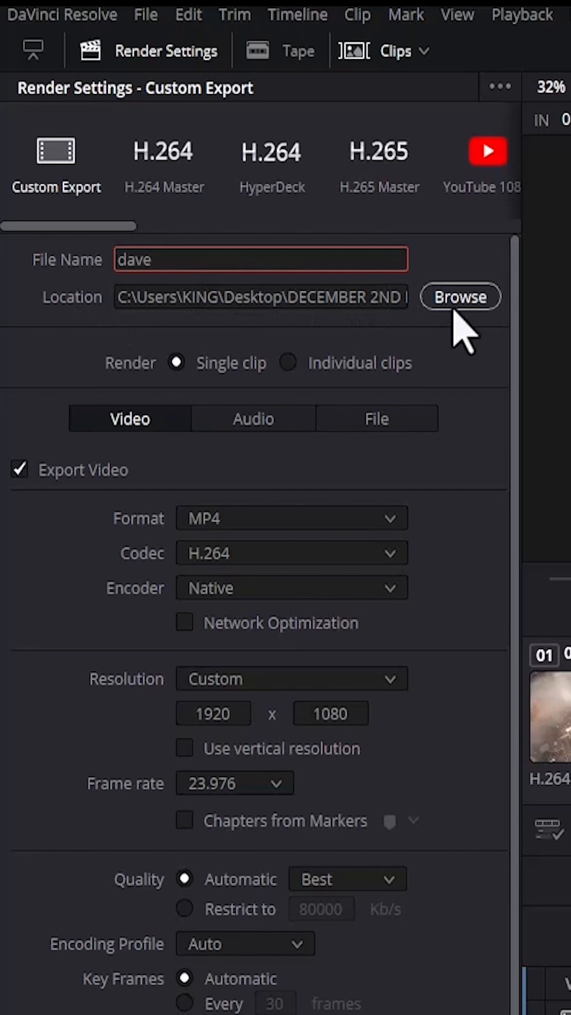
- Set the render's save location to the Downloads folder
click(460, 296)
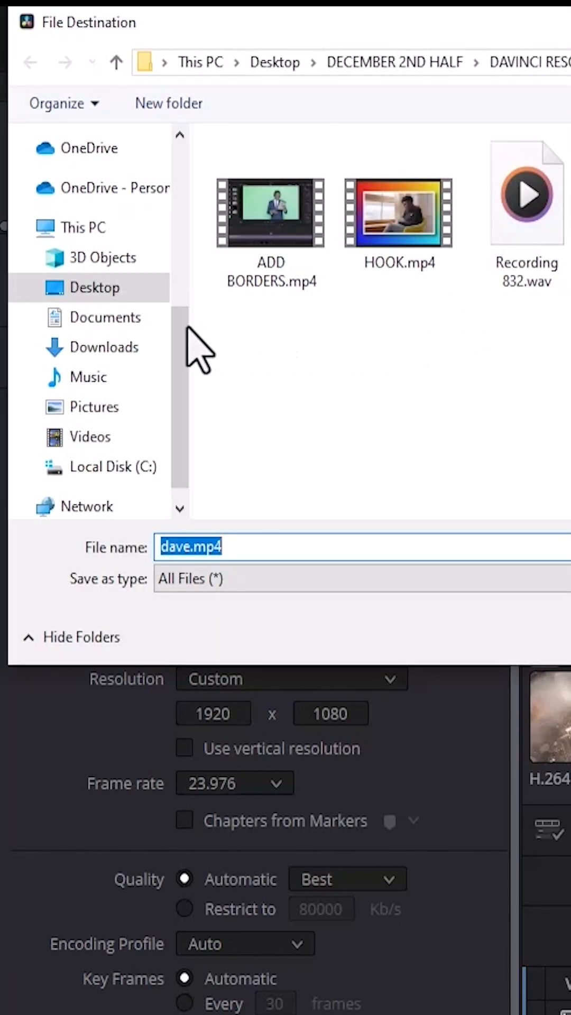
click(104, 347)
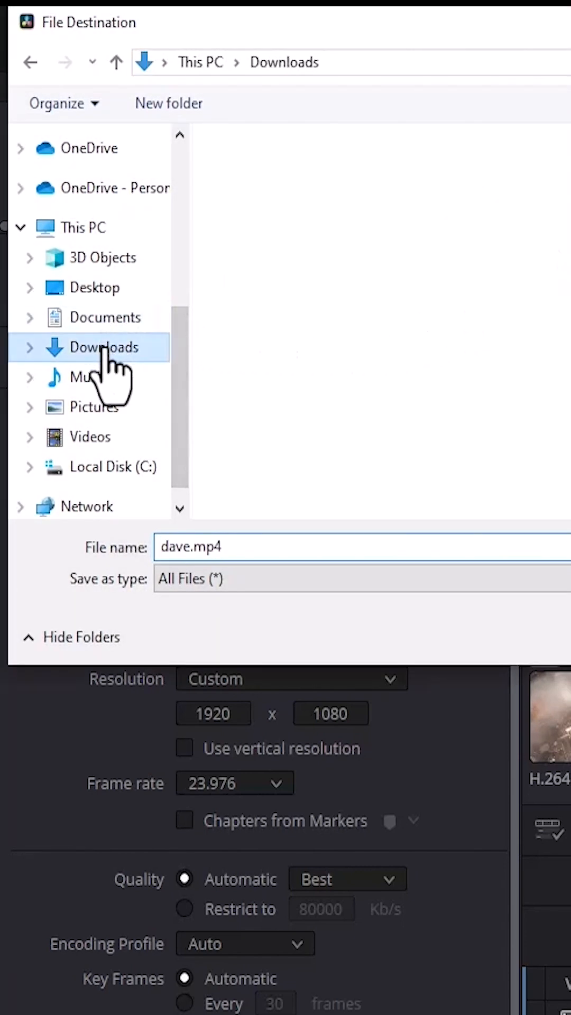
click(104, 346)
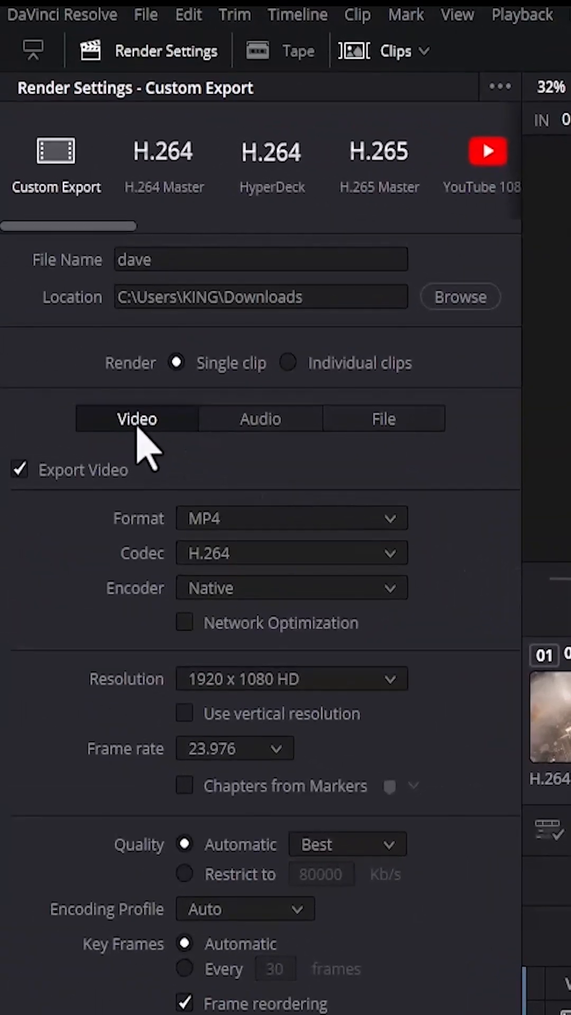
mouse_move(176, 362)
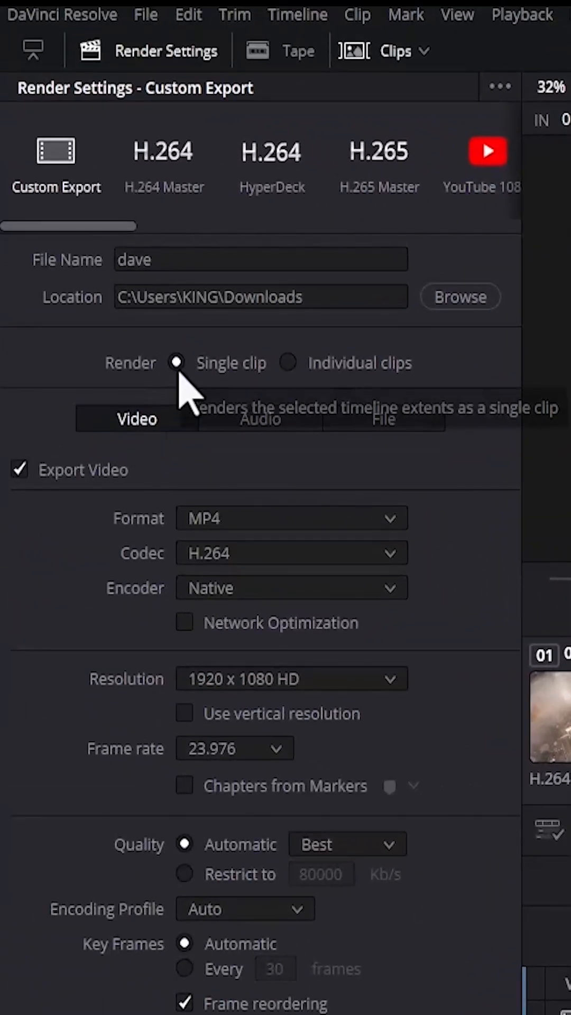
mouse_move(42, 506)
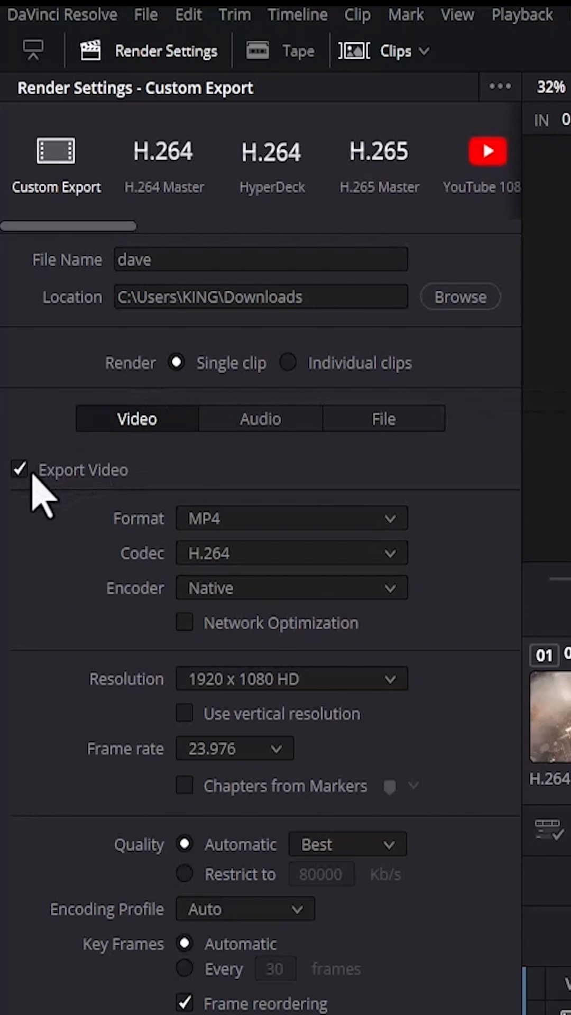
mouse_move(149, 531)
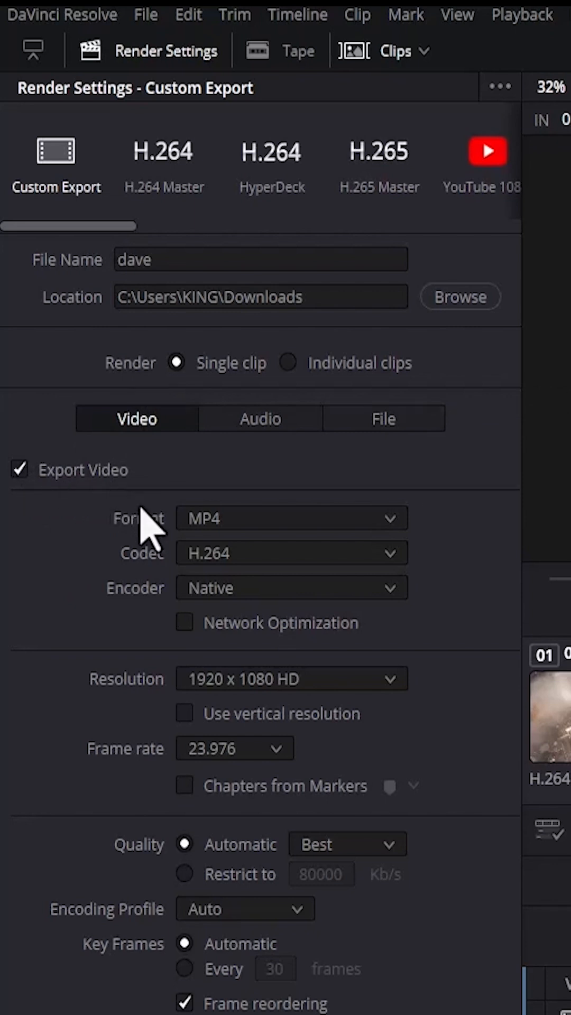
click(289, 518)
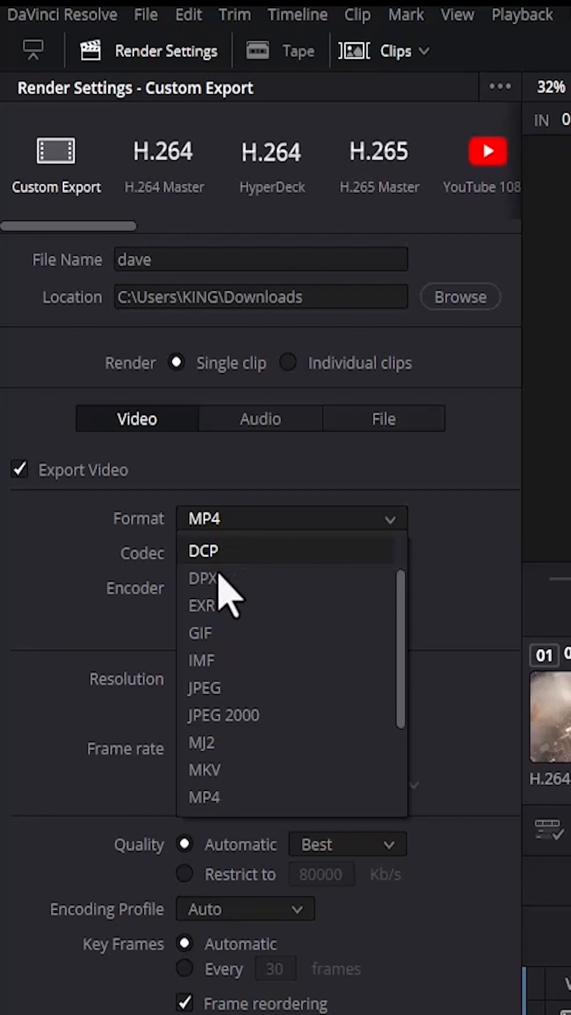
click(203, 796)
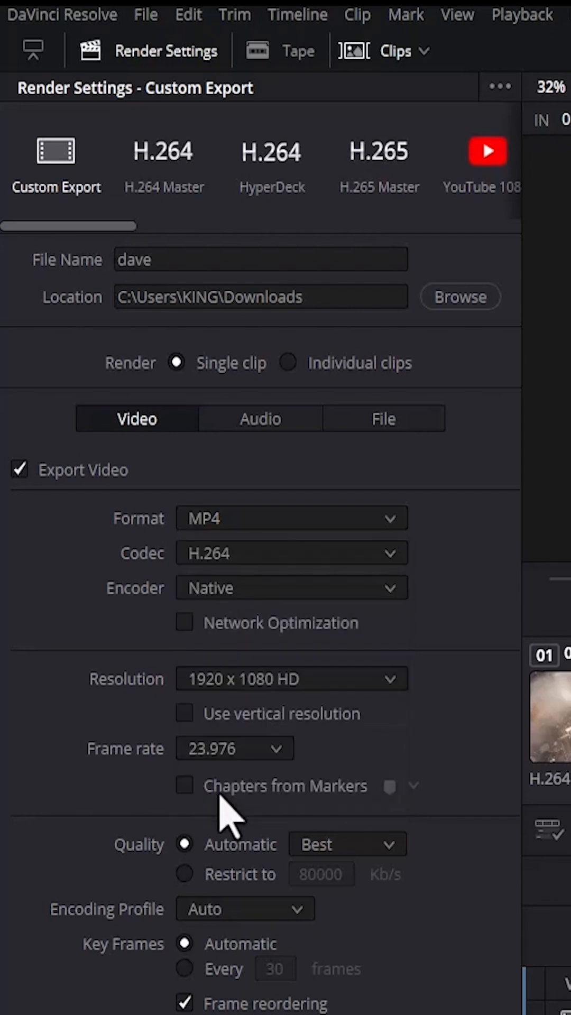
mouse_move(278, 549)
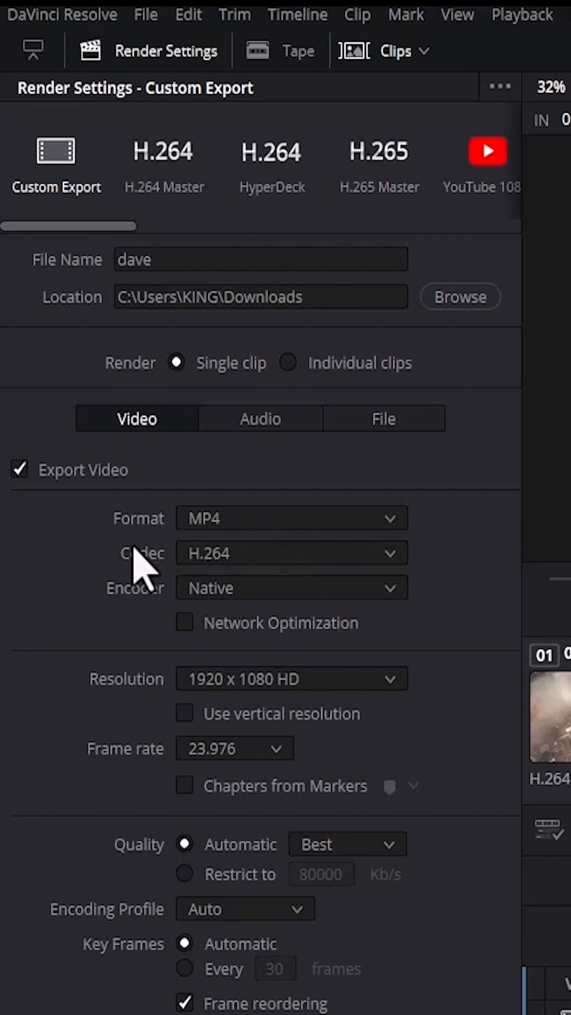
mouse_move(220, 583)
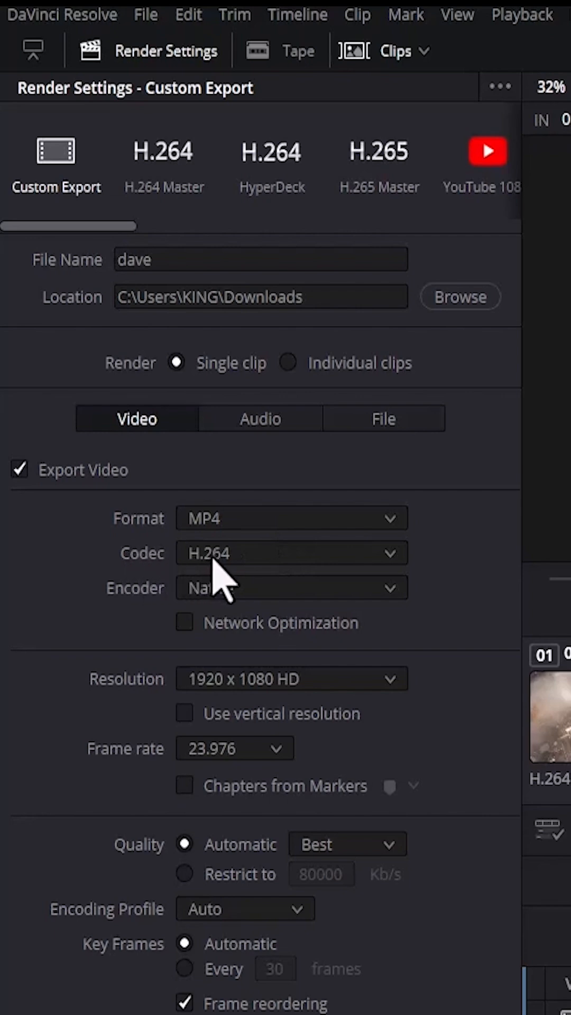
mouse_move(117, 719)
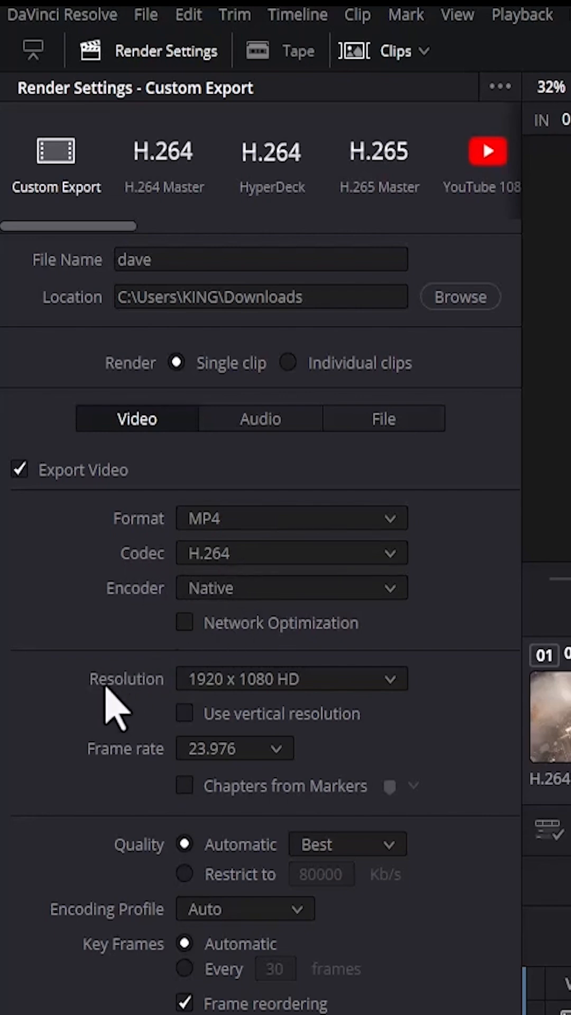
mouse_move(250, 705)
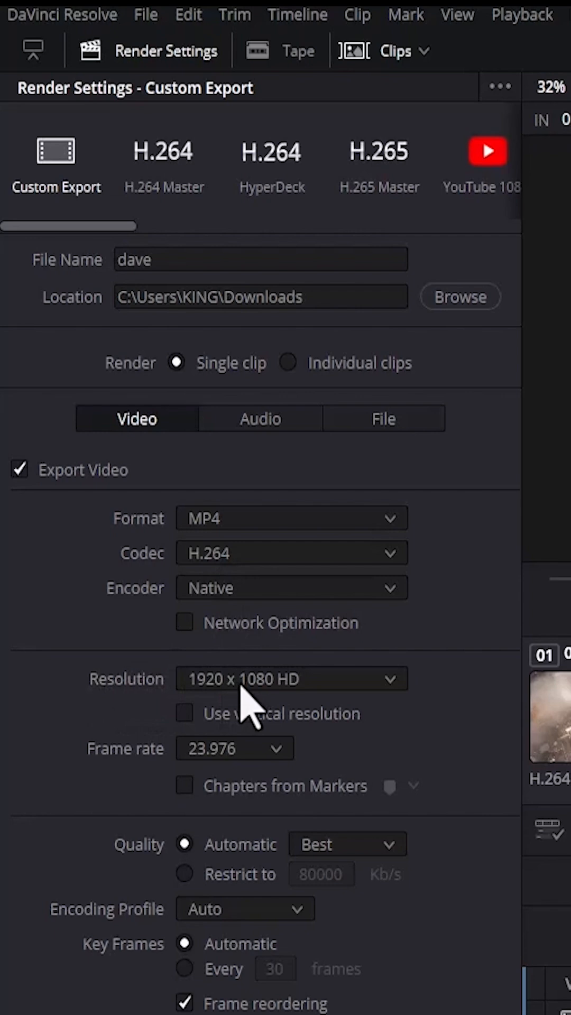
click(289, 678)
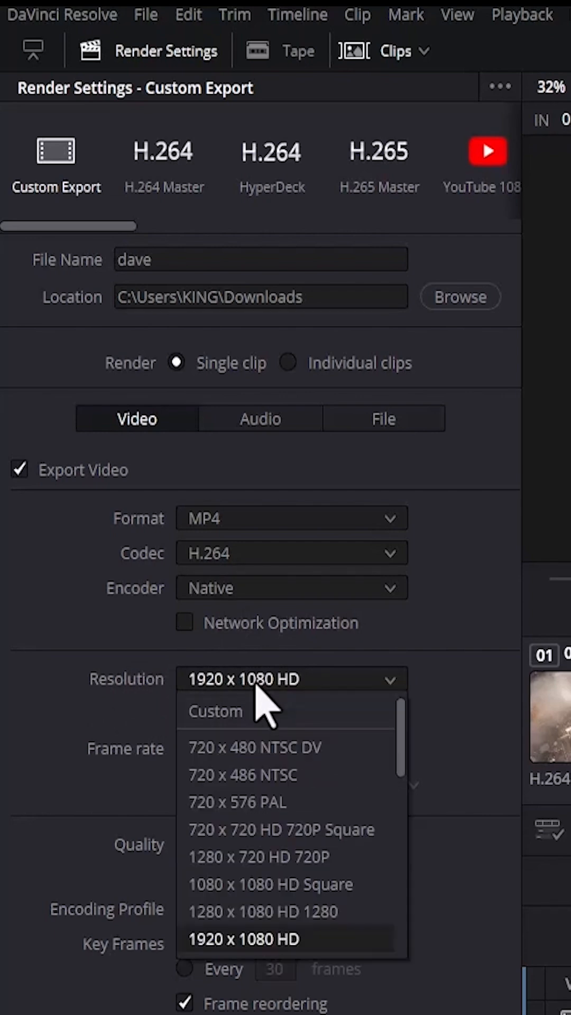
mouse_move(250, 970)
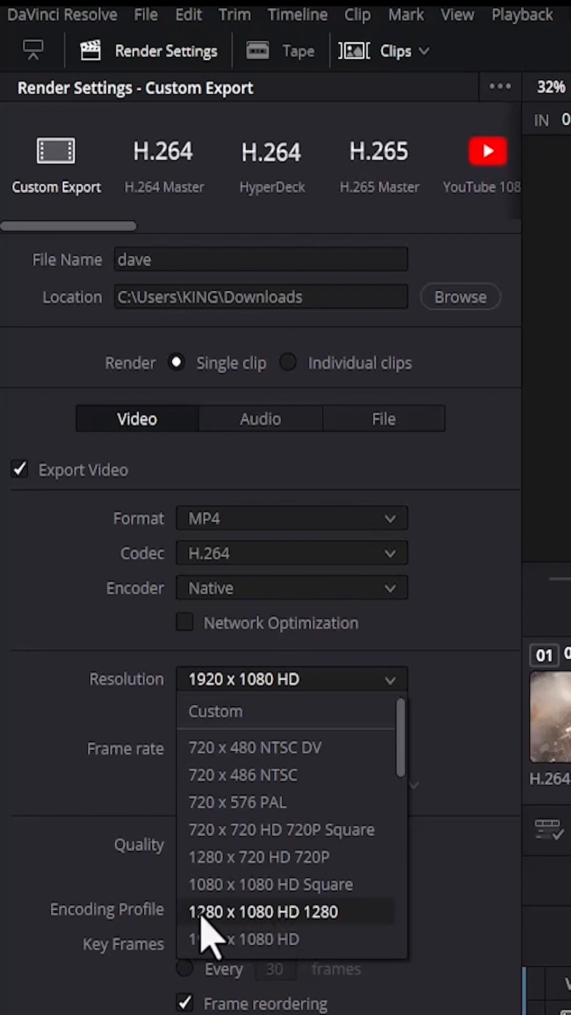
mouse_move(311, 945)
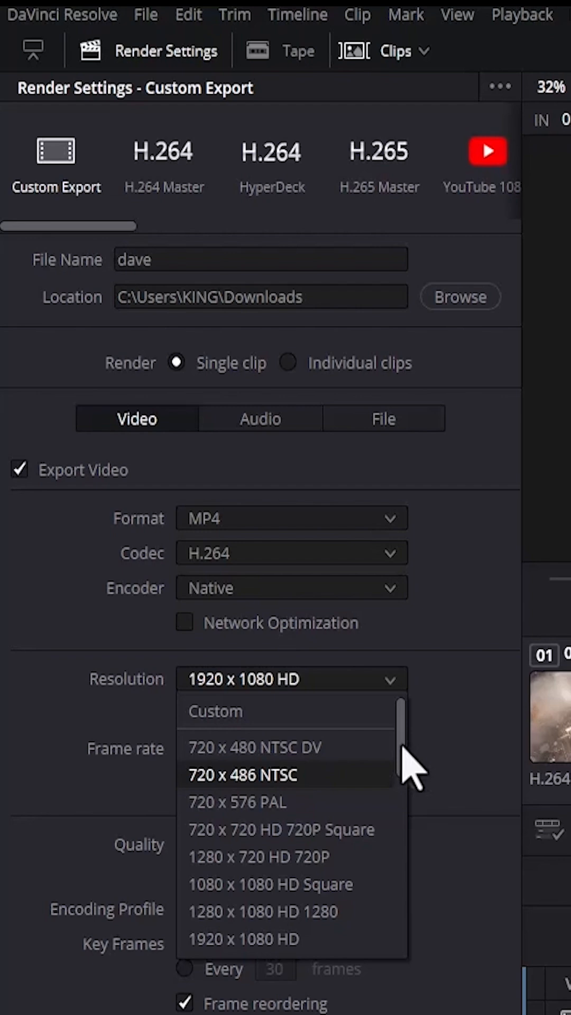
scroll(down, 3)
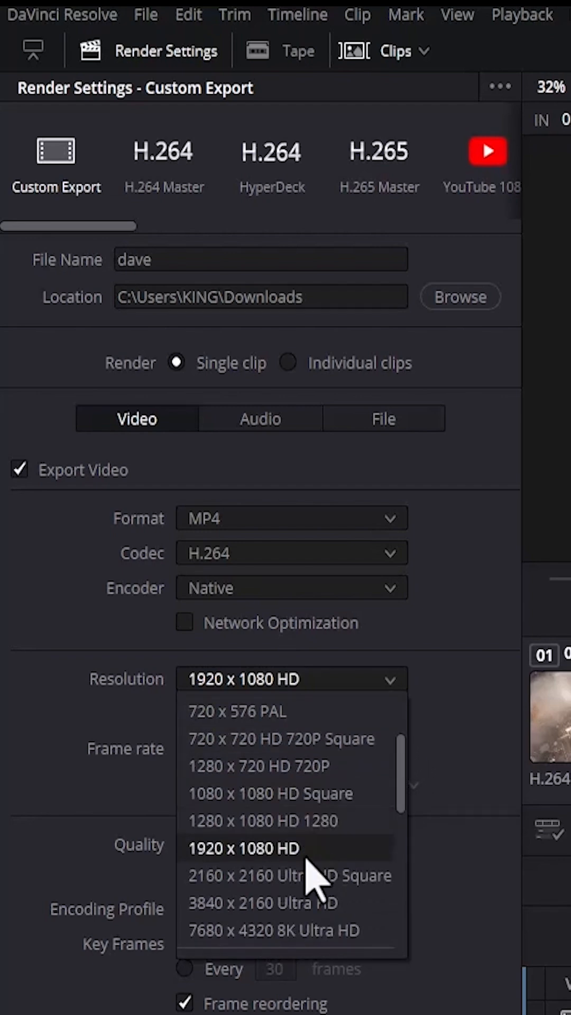
mouse_move(249, 918)
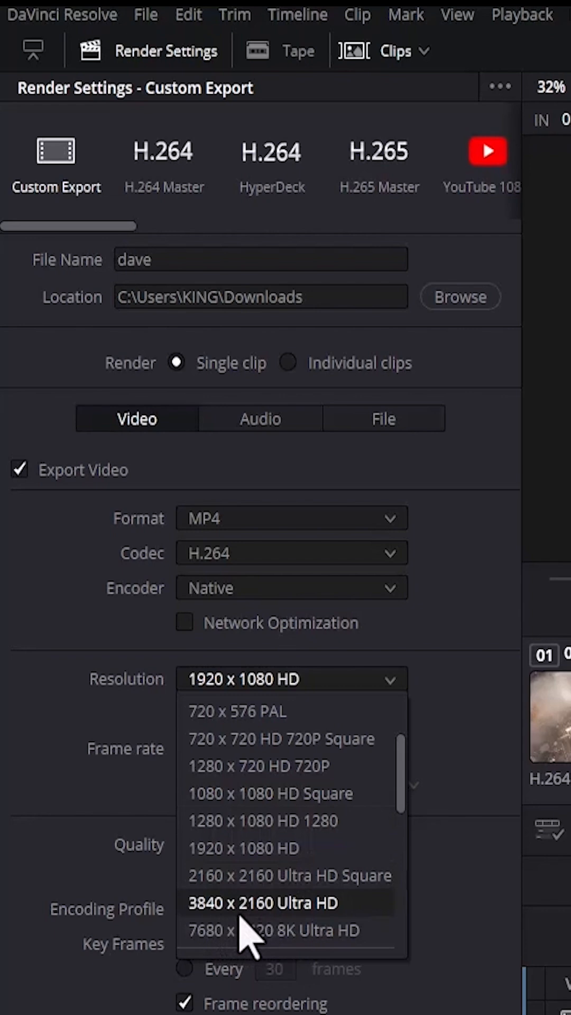
mouse_move(329, 945)
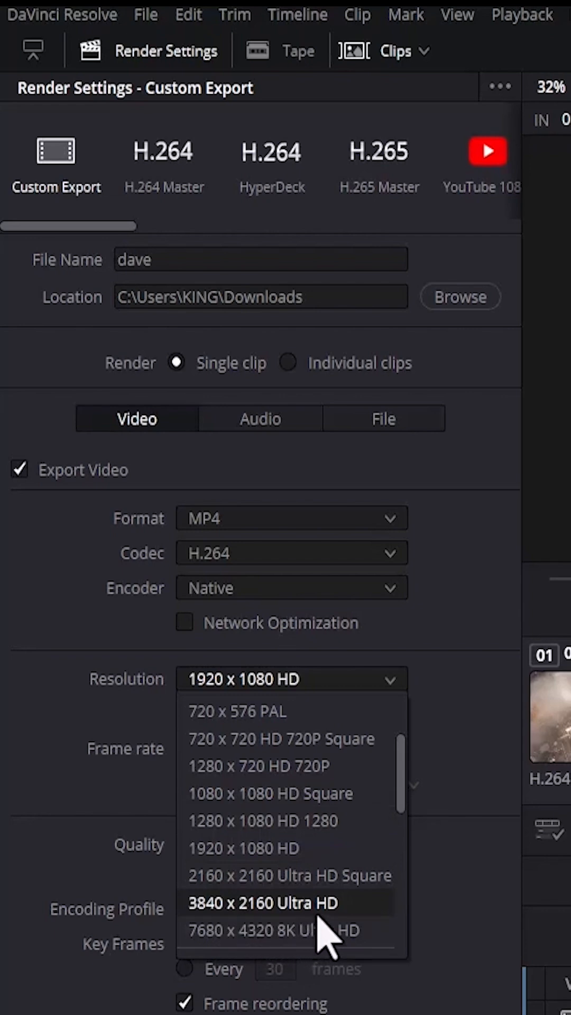
mouse_move(333, 942)
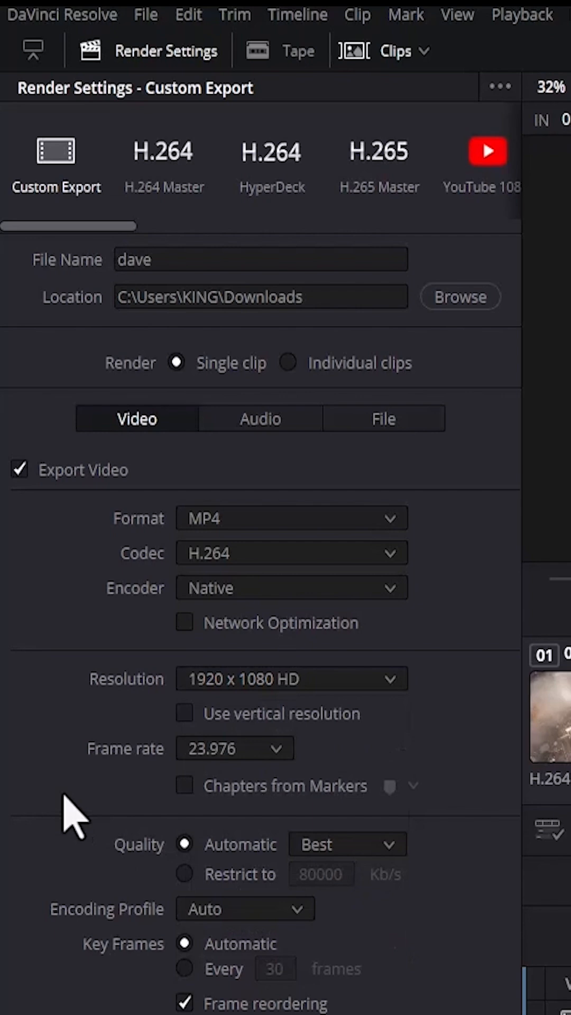
mouse_move(229, 866)
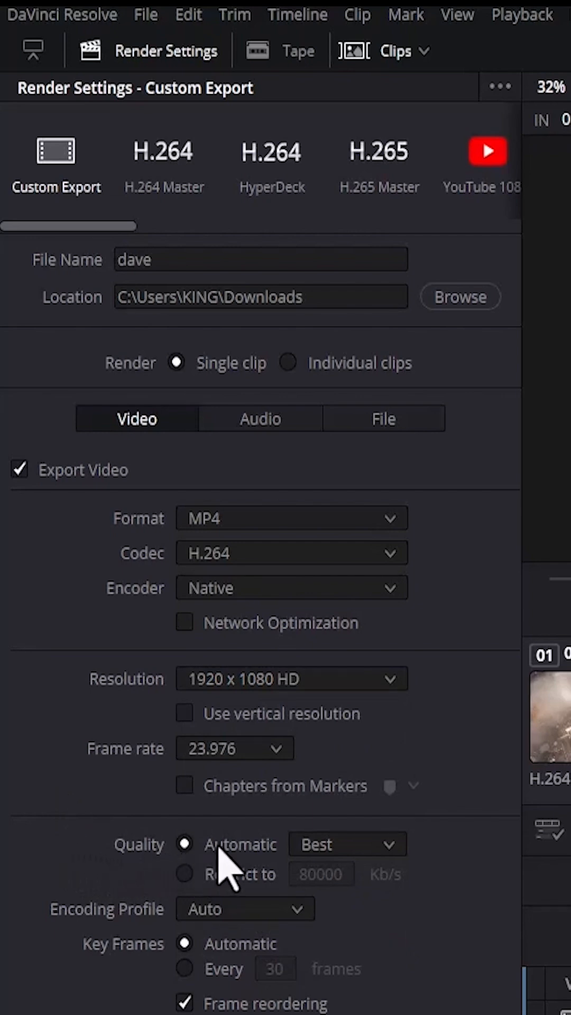
mouse_move(113, 919)
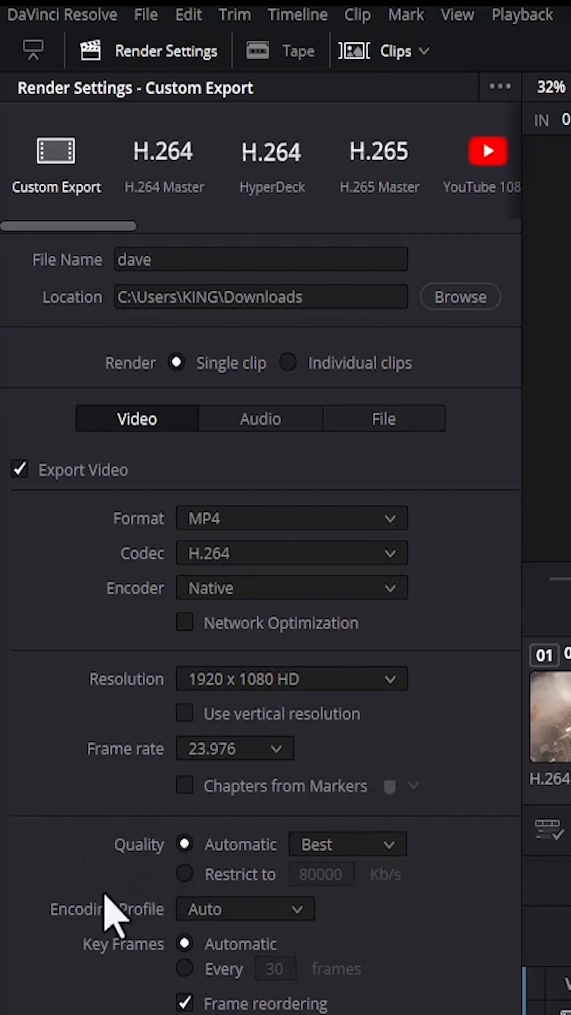
mouse_move(265, 893)
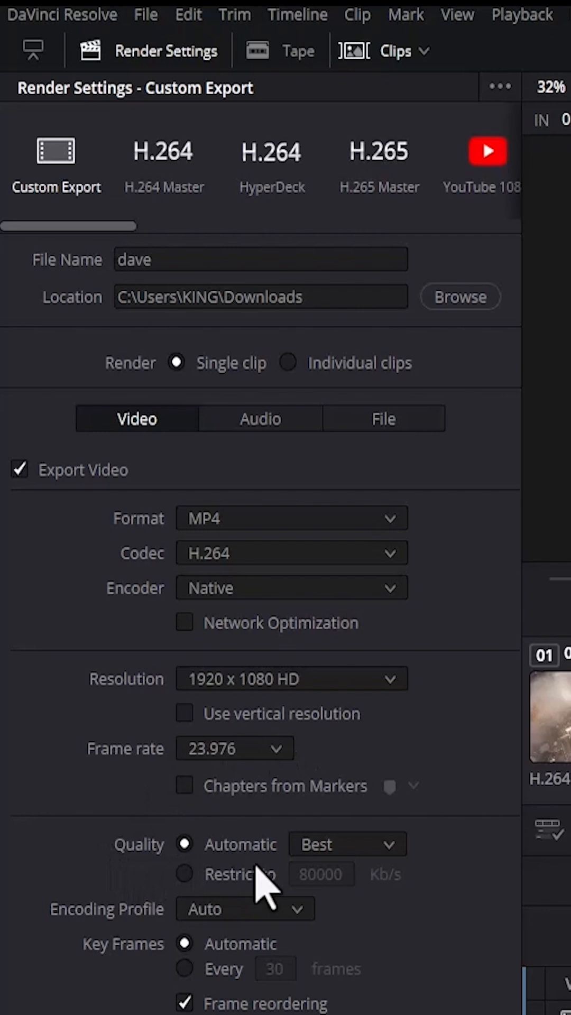
- Add the dave MP4 H.264 1080p export to the render queue
scroll(up, 3)
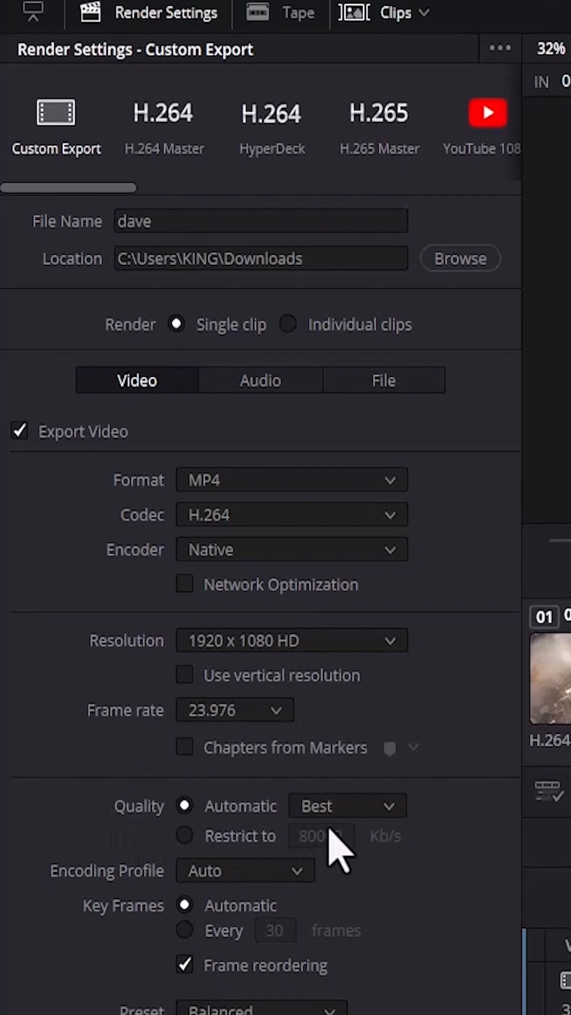
scroll(down, 3)
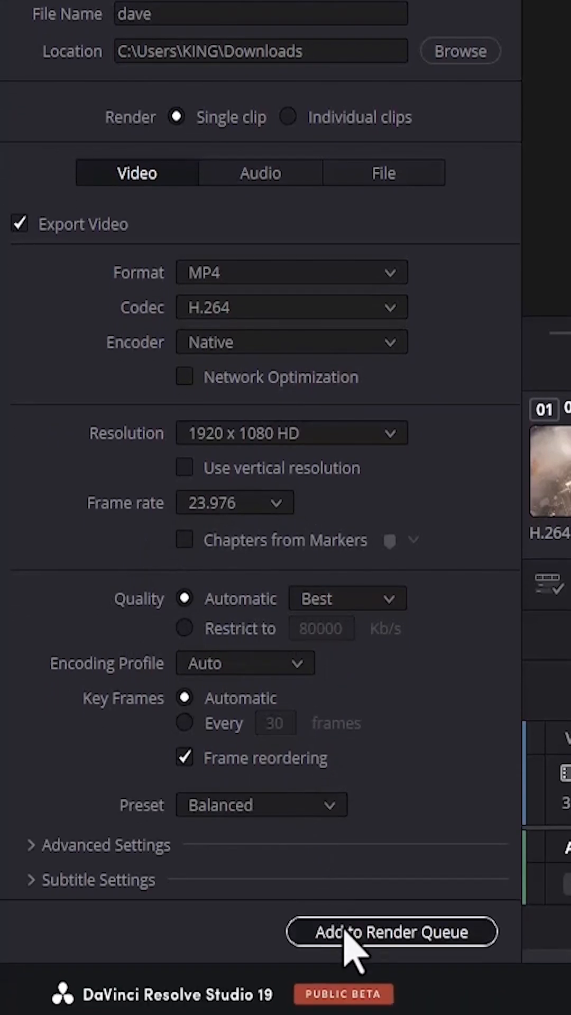
click(391, 932)
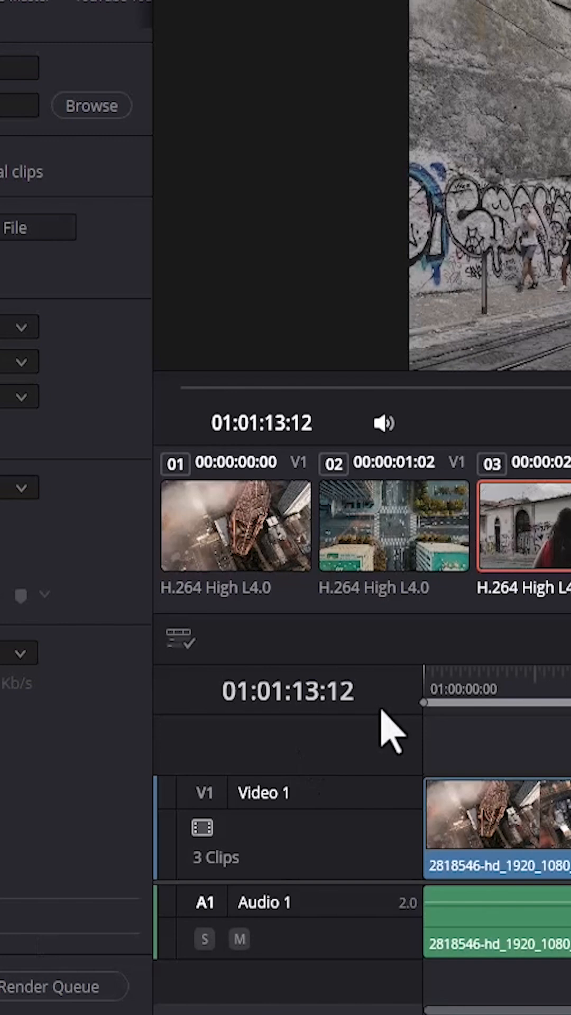
- Render All so Job 1 writes Timeline 1 to Downloads\dave.mp4
click(57, 985)
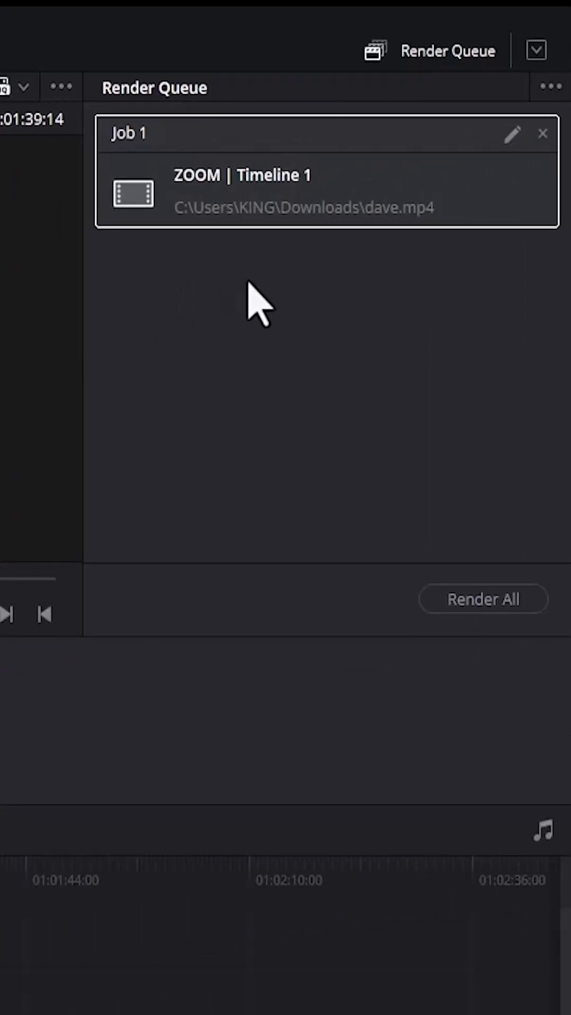
mouse_move(177, 126)
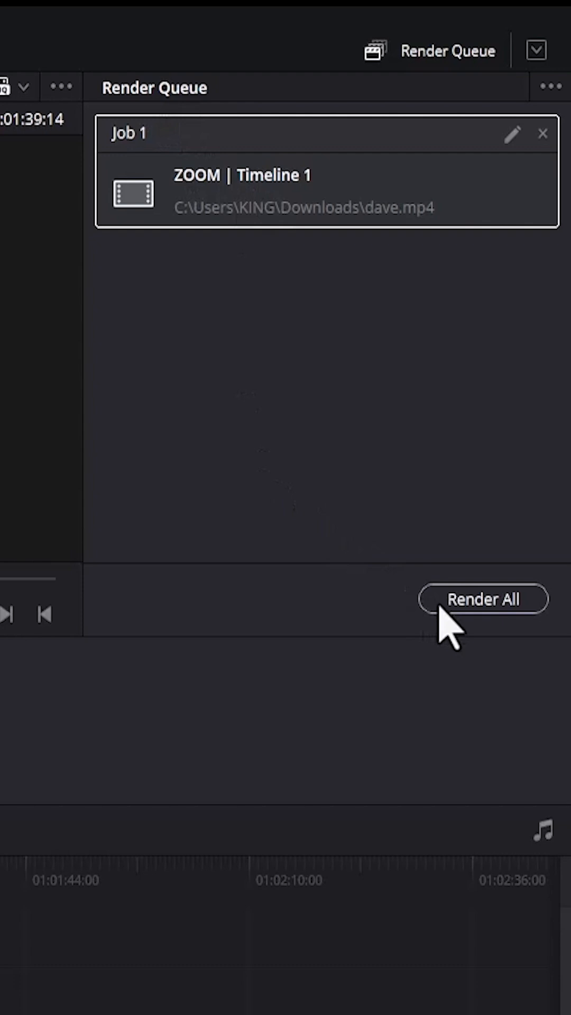
click(483, 598)
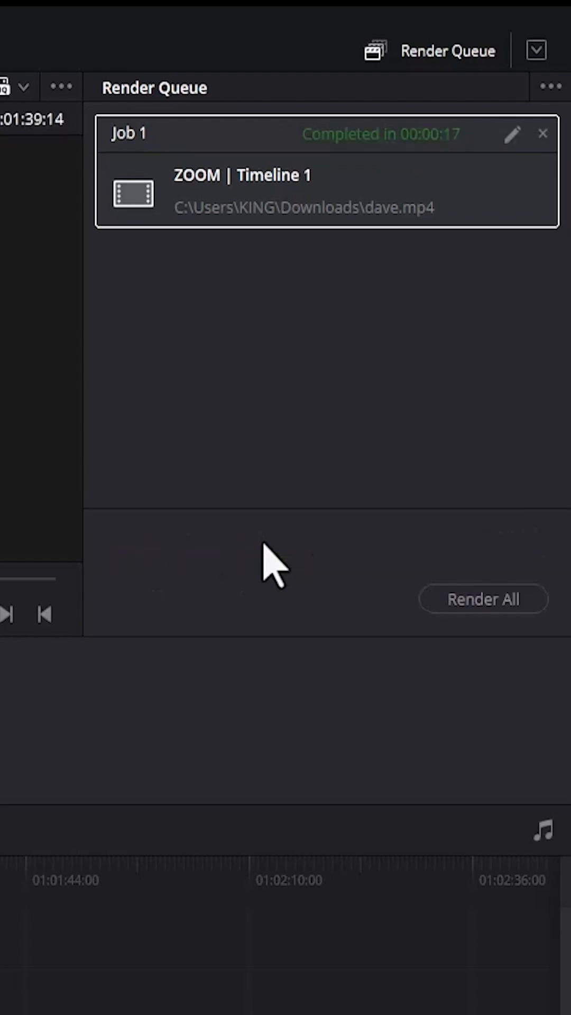
mouse_move(402, 158)
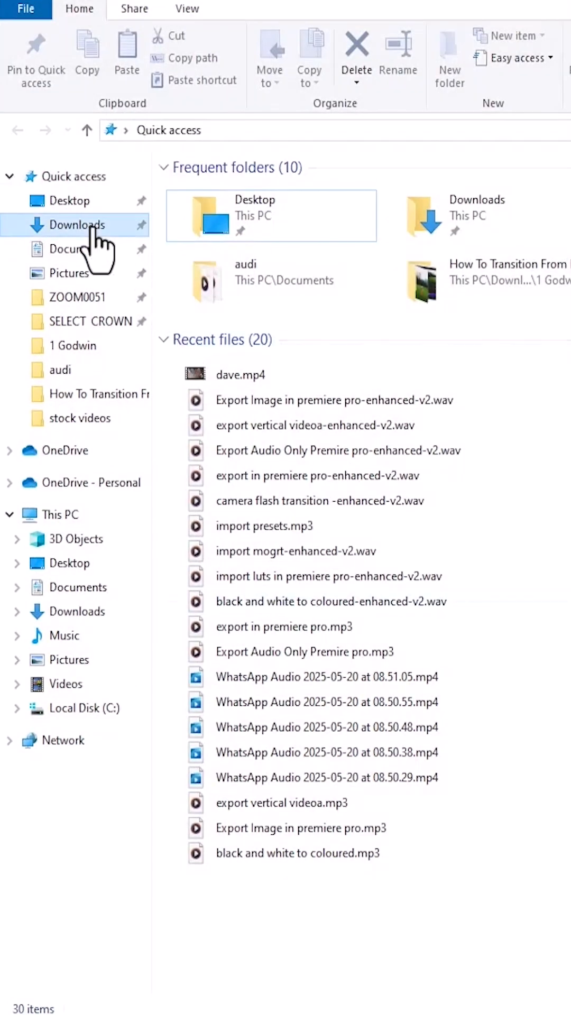
- Confirm dave.mp4 (523 MB) is listed under Today in the Downloads folder
click(76, 224)
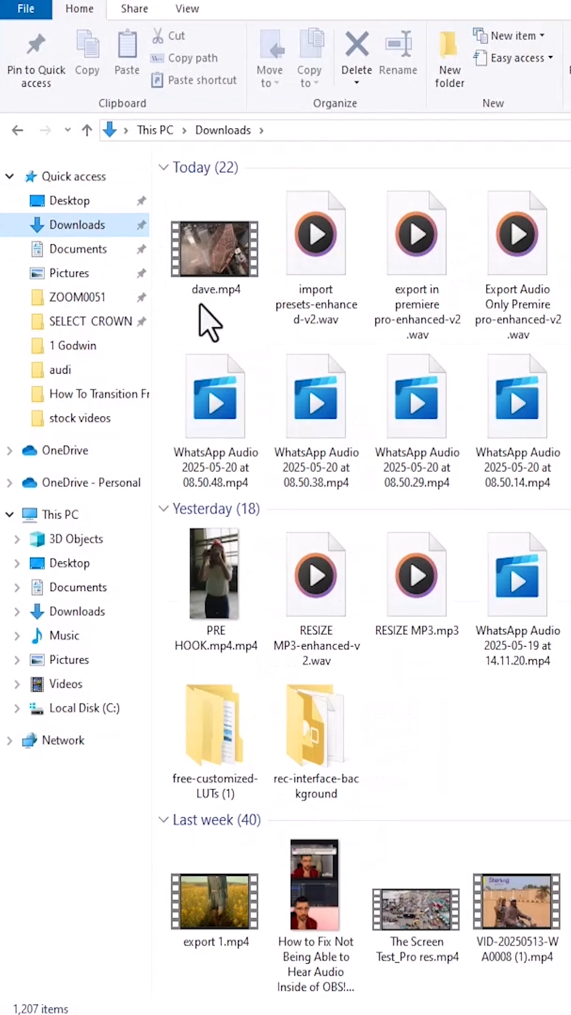
click(215, 250)
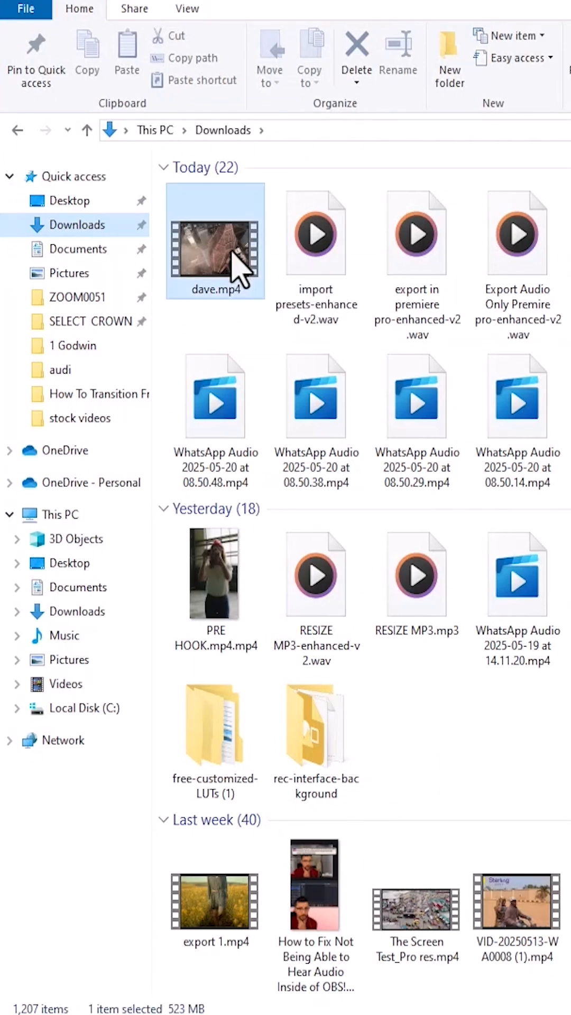